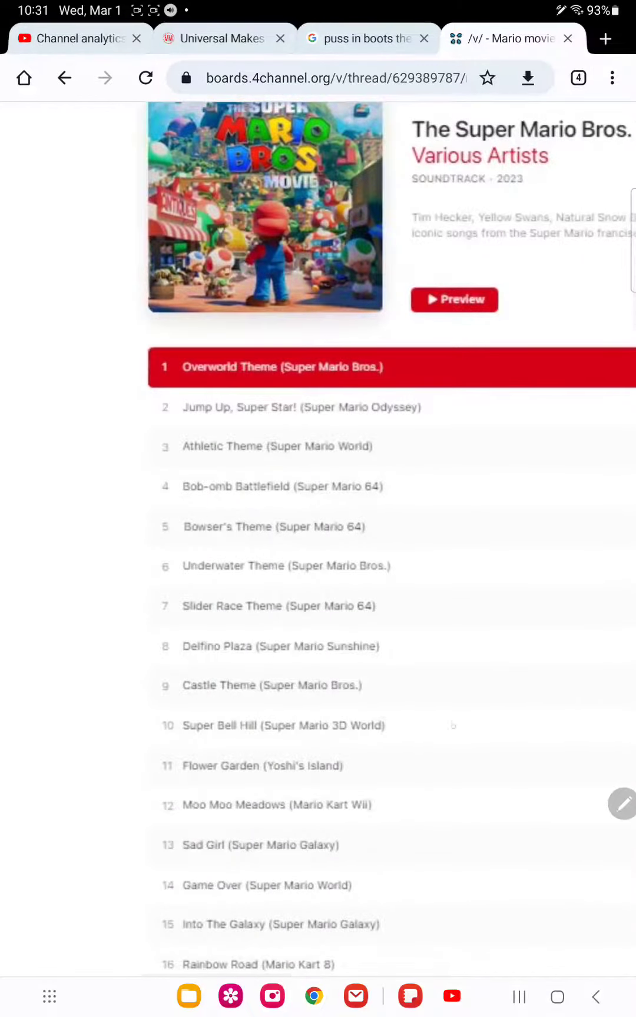
scroll(down, 3)
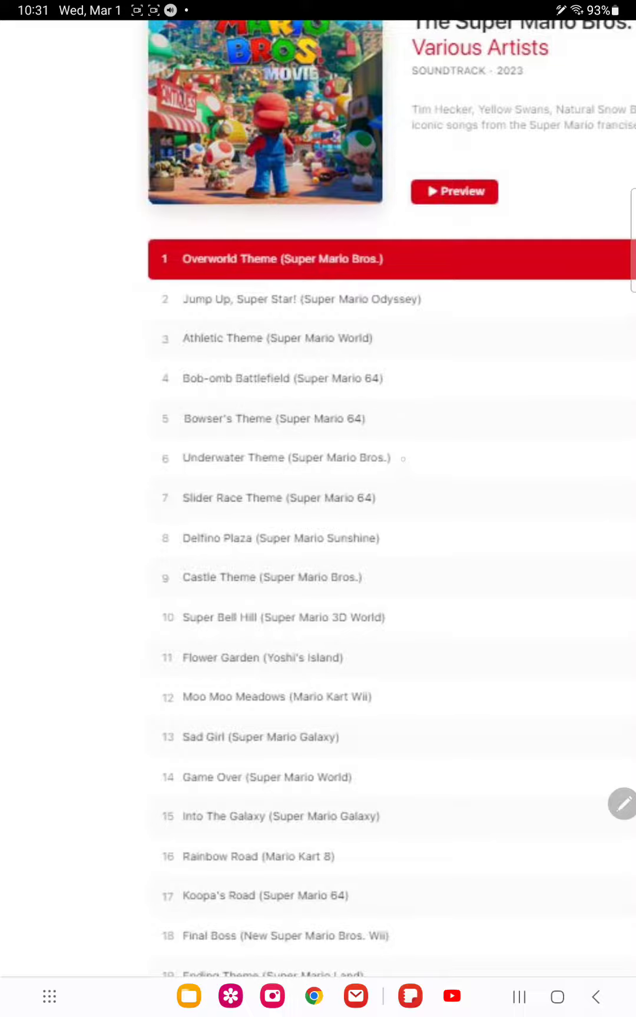
scroll(down, 3)
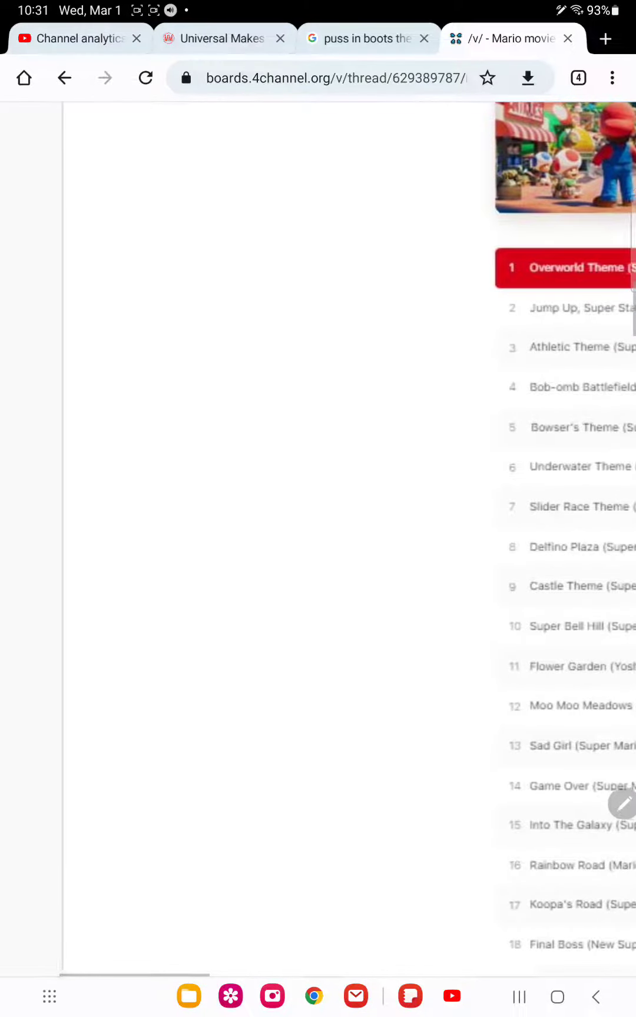
scroll(down, 3)
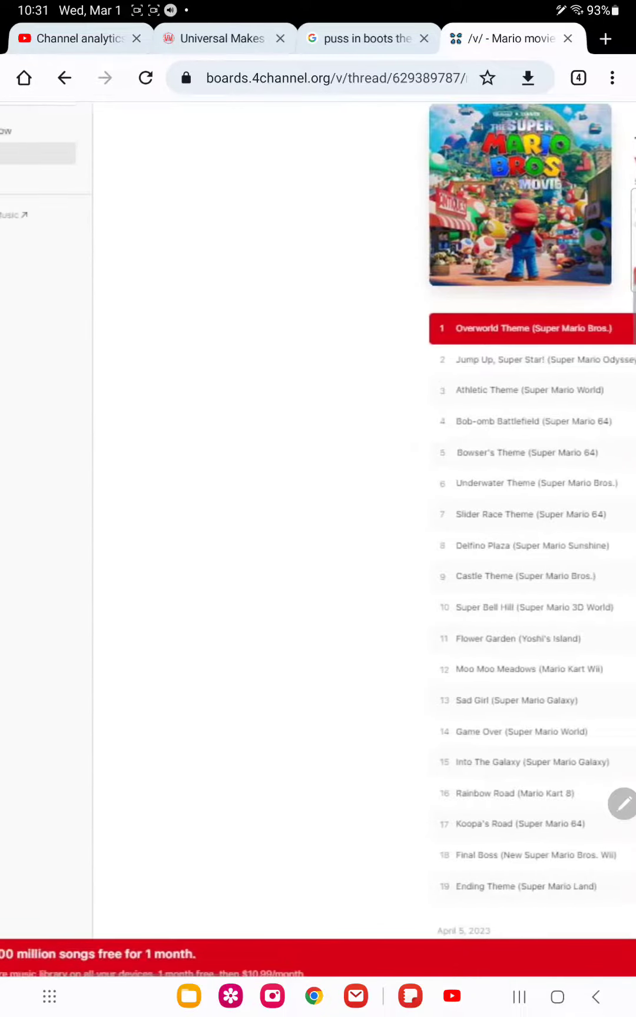